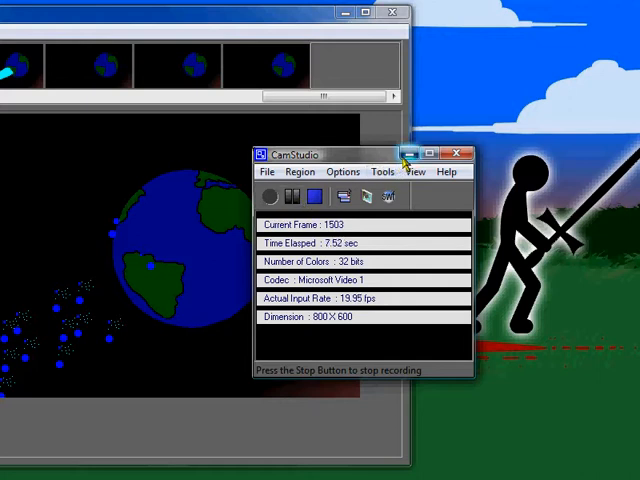
Bring up Pivot's Open dialog to browse for a saved stick figure file.
click(448, 152)
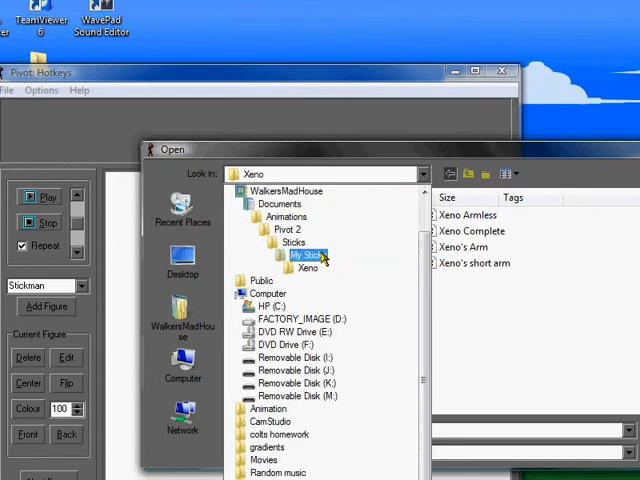
Browse into My Sticks and then its Signatures folder of saved figures.
double_click(306, 256)
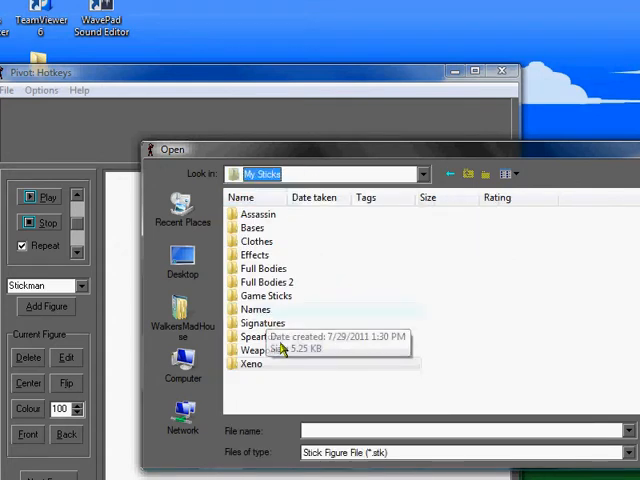
double_click(262, 336)
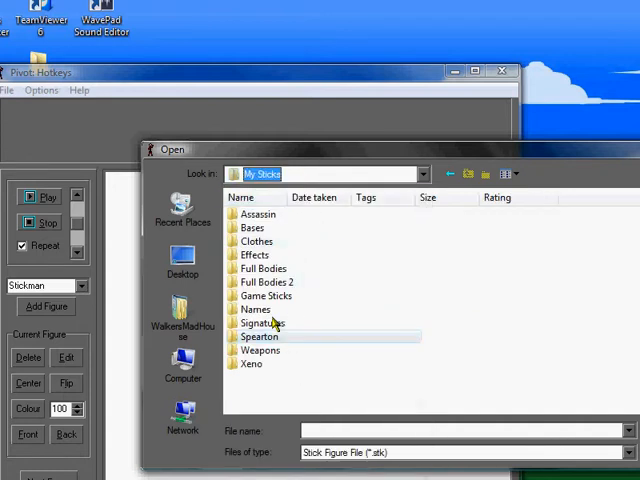
double_click(260, 336)
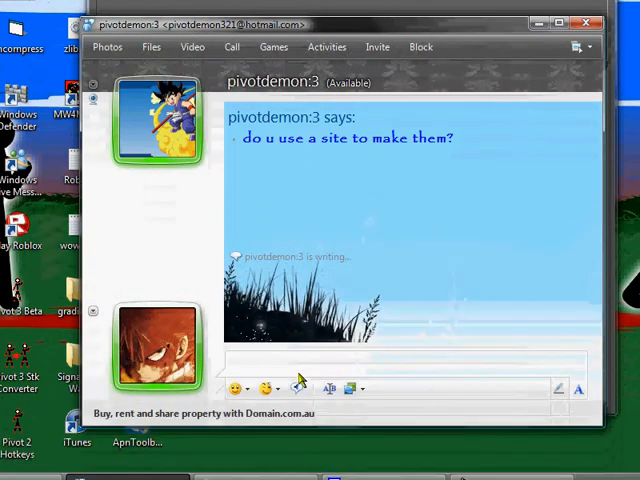
Reply 'Shush' to the Messenger question about using a site to make figures.
text(Shush)
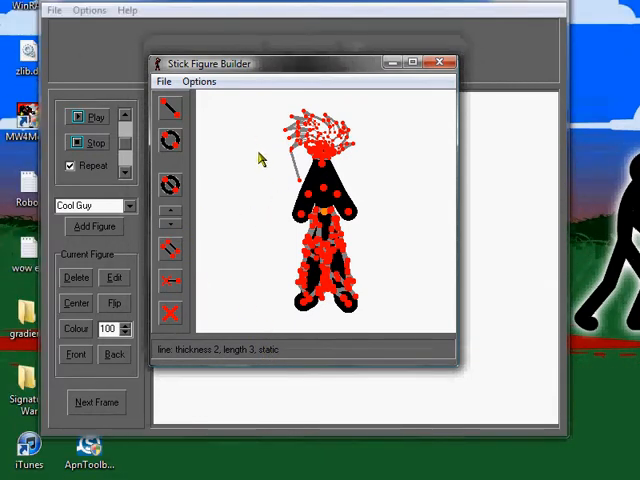
Rework two of the red hair segments on the head into short thick spikes.
click(200, 130)
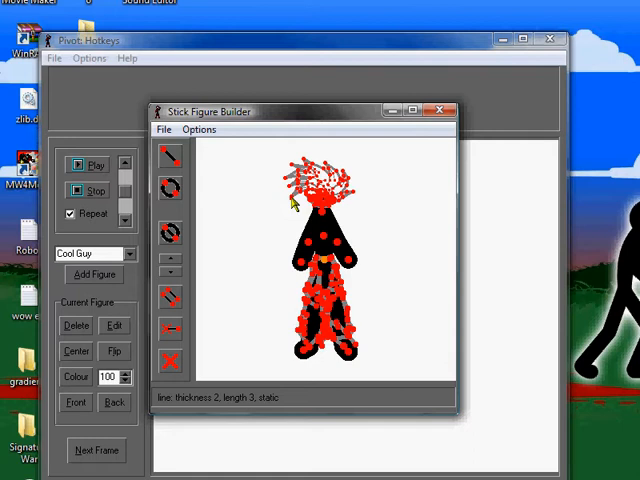
mouse_move(284, 216)
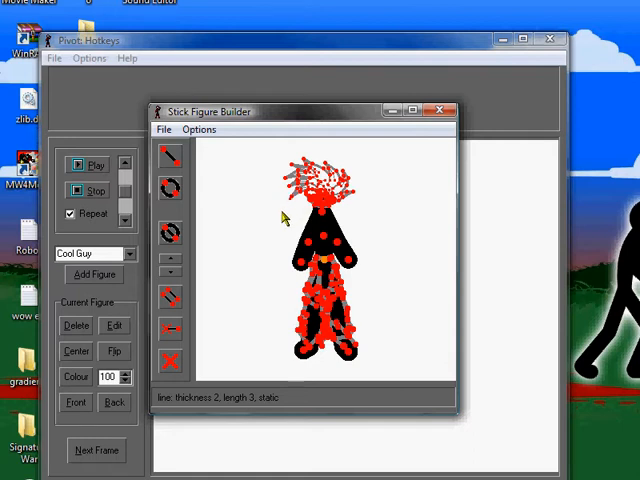
mouse_move(290, 204)
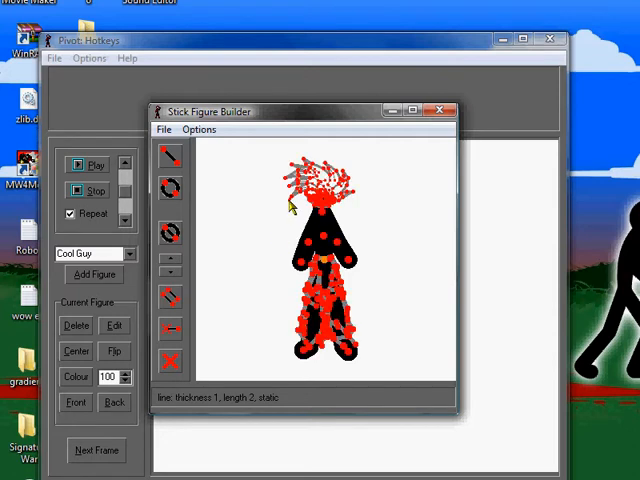
click(170, 188)
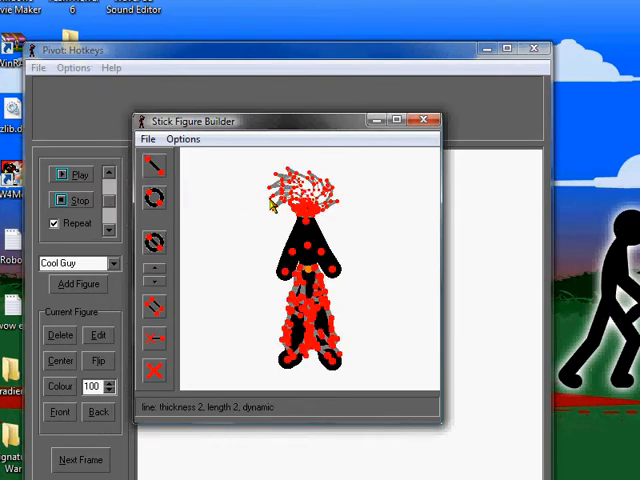
Turn off Edit Mode in the builder's Options so new segments can be drawn.
click(244, 140)
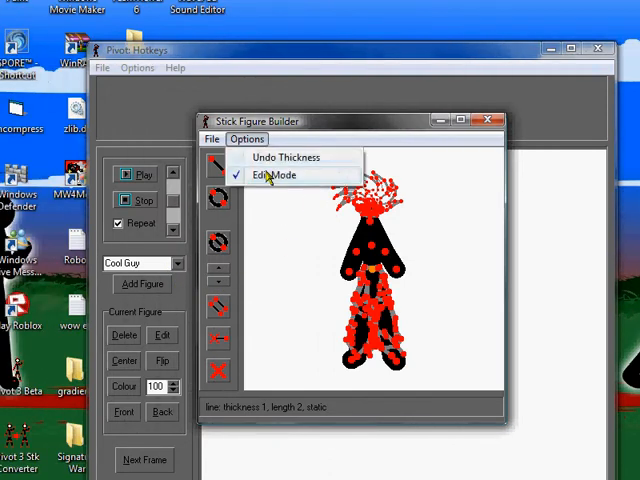
click(276, 176)
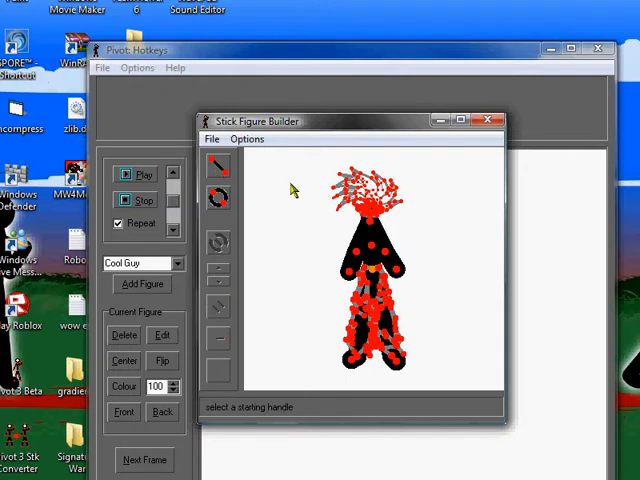
mouse_move(336, 192)
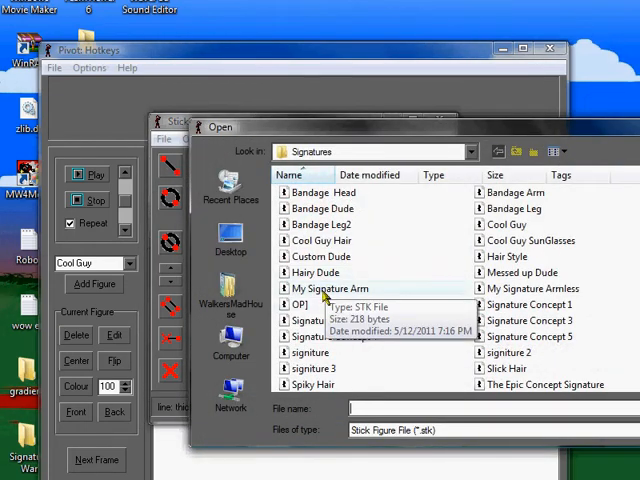
Load My Signature Arm, then use the File menu to load another example figure.
double_click(328, 288)
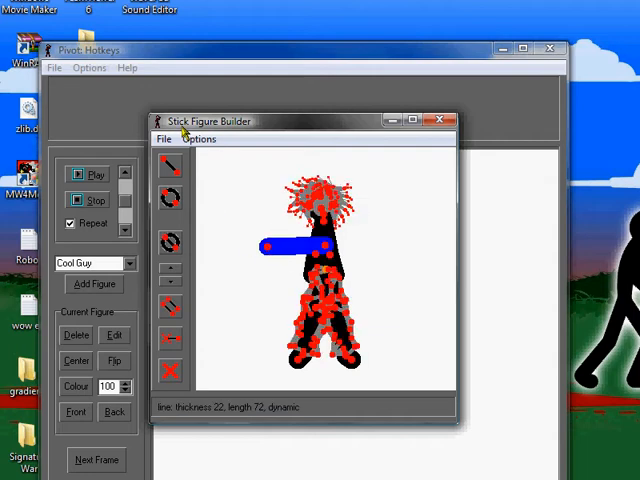
click(162, 140)
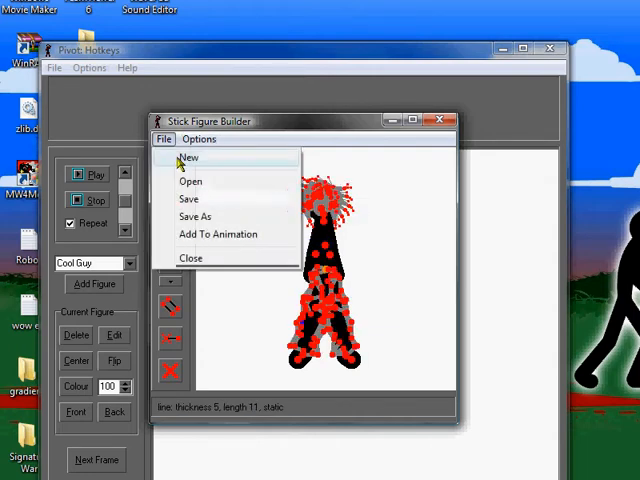
click(192, 180)
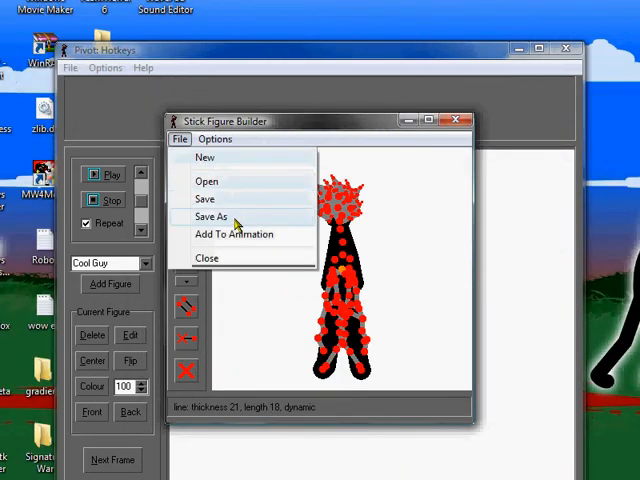
click(208, 180)
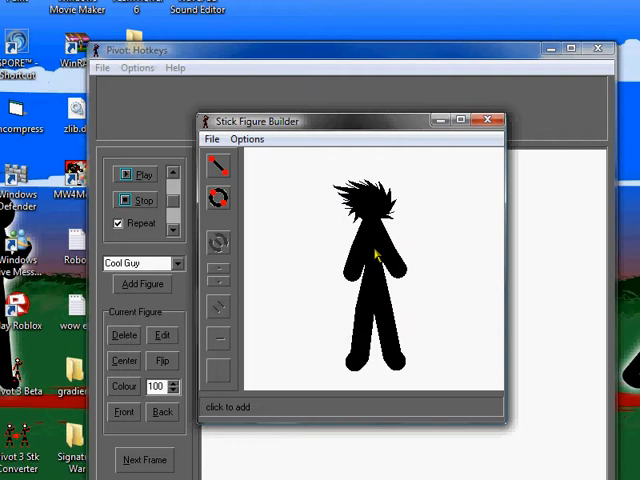
mouse_move(368, 252)
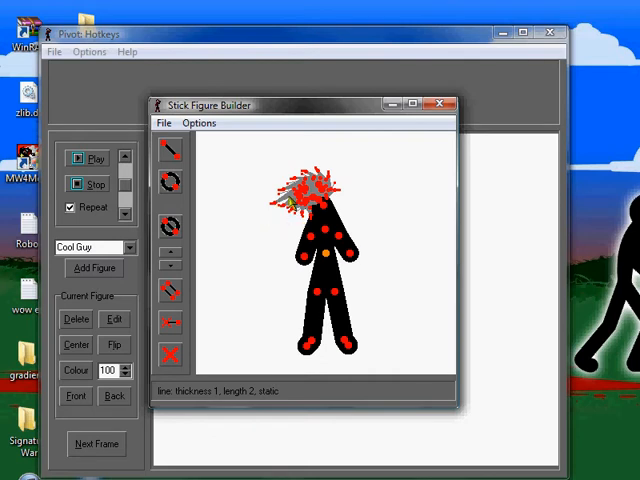
mouse_move(228, 152)
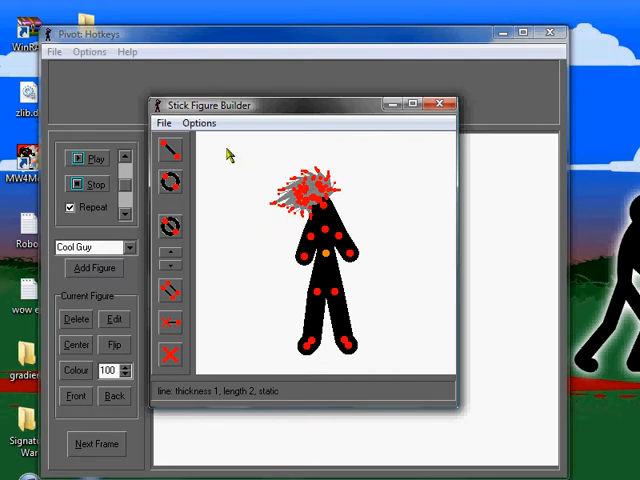
Return to the red spiked-hair figure and select a handle on its canvas.
click(198, 122)
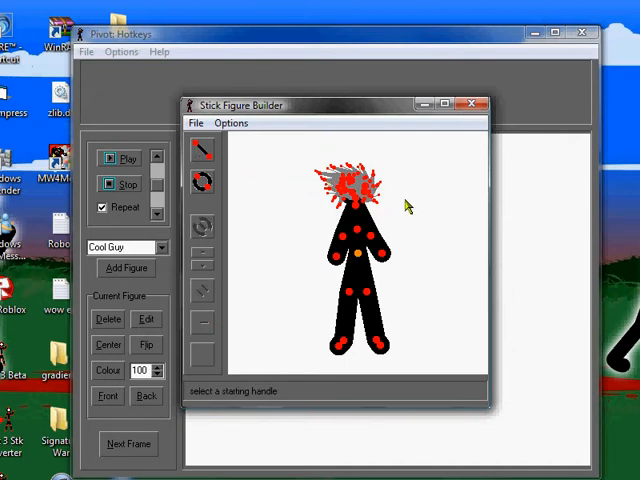
mouse_move(344, 218)
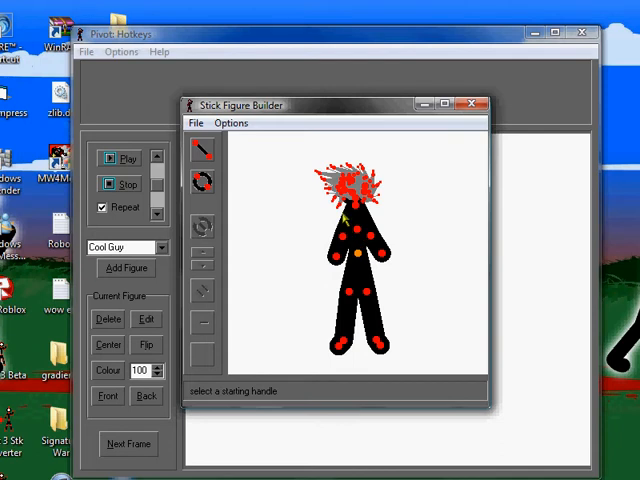
mouse_move(328, 160)
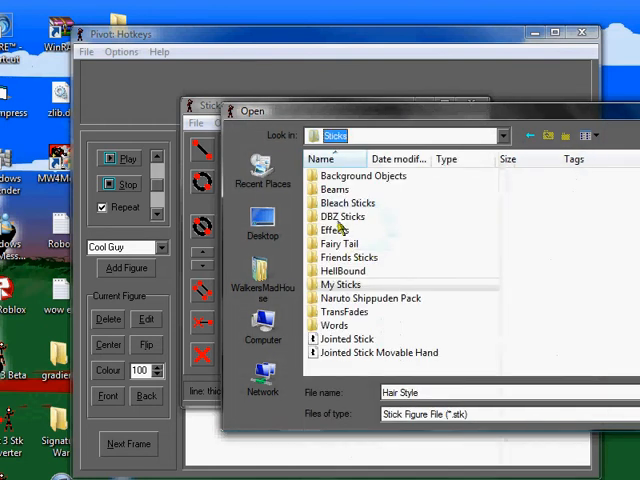
Browse into DBZ Sticks and switch to its pack folder to load a red spiky-haired figure.
double_click(342, 216)
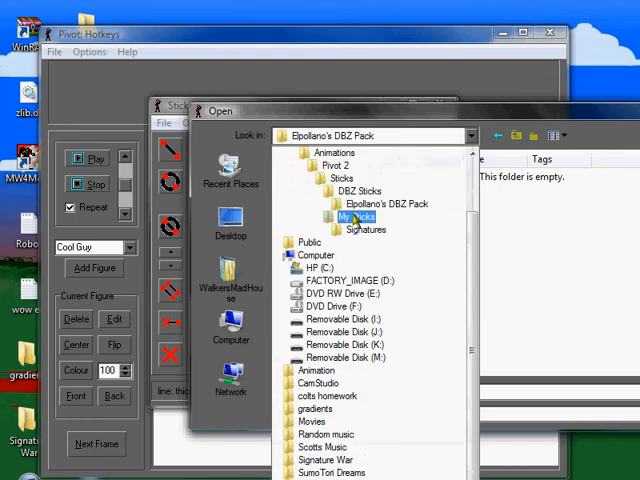
click(360, 192)
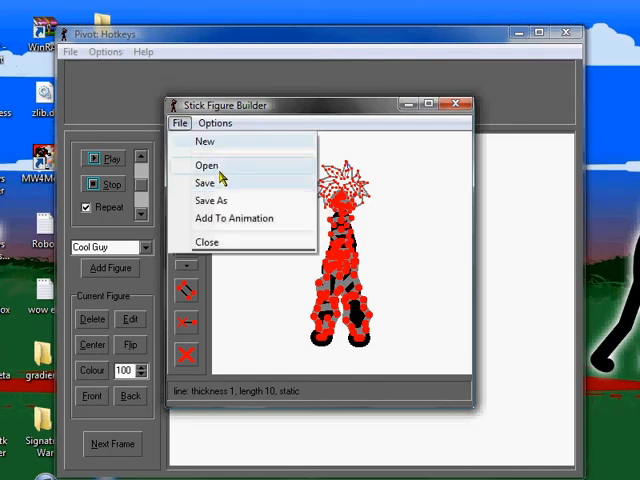
click(206, 164)
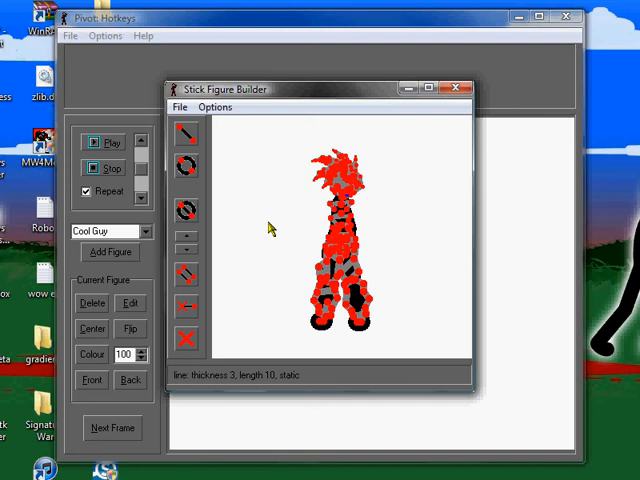
mouse_move(262, 222)
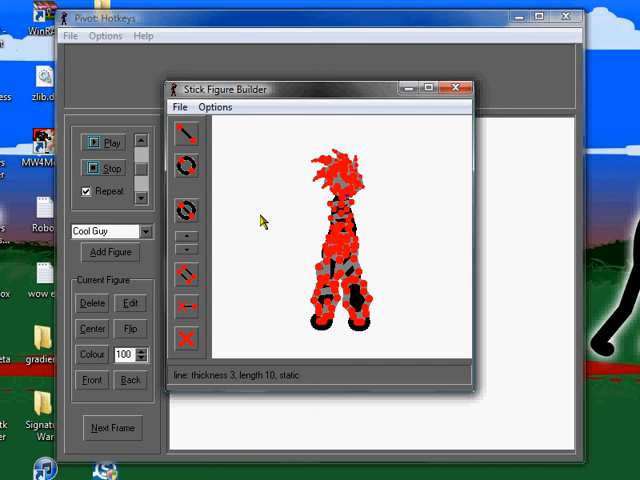
mouse_move(476, 284)
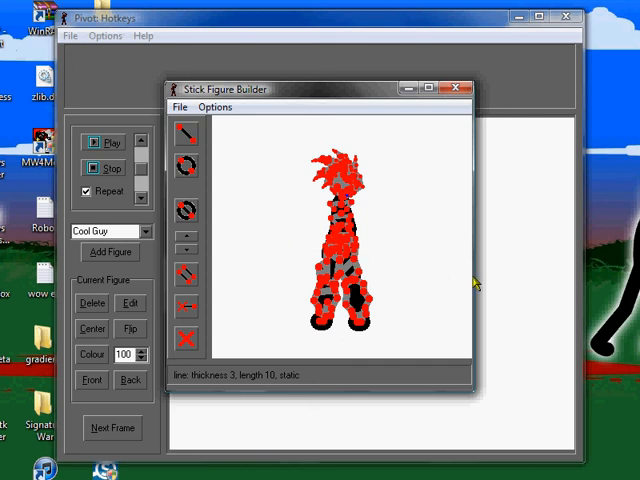
mouse_move(472, 280)
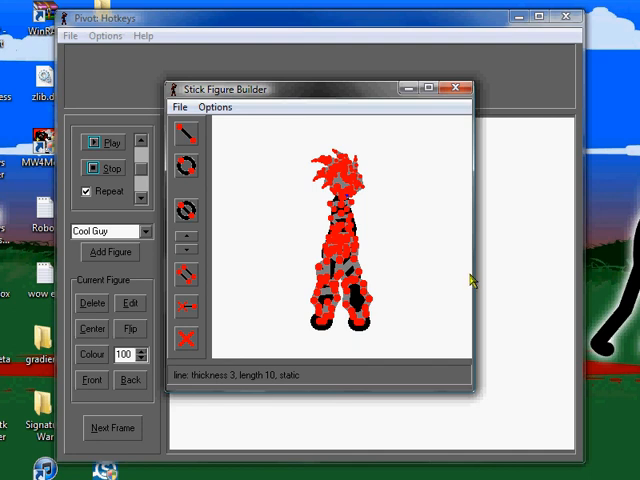